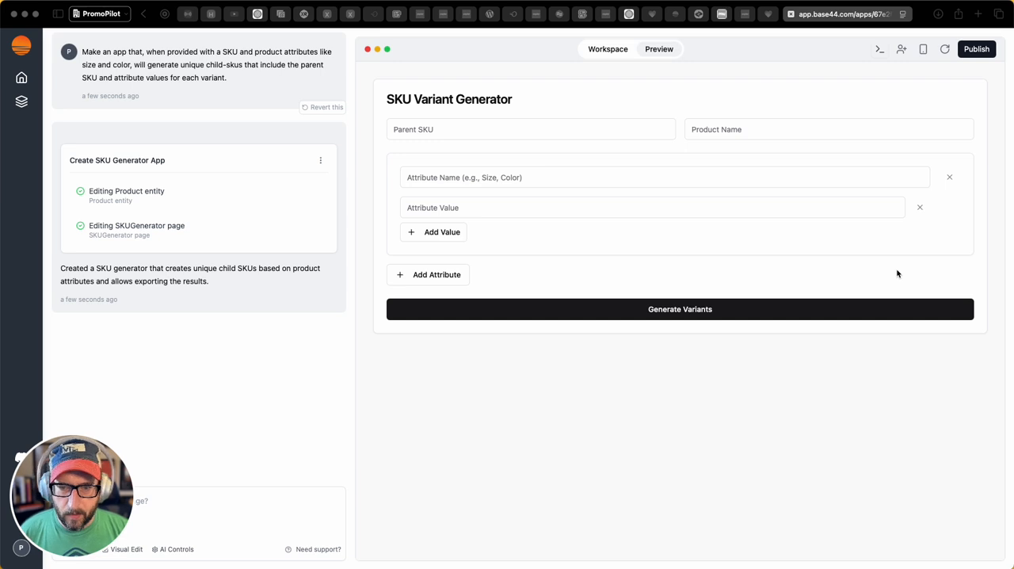
{"action": "mouse_move", "coordinate": [250, 136]}
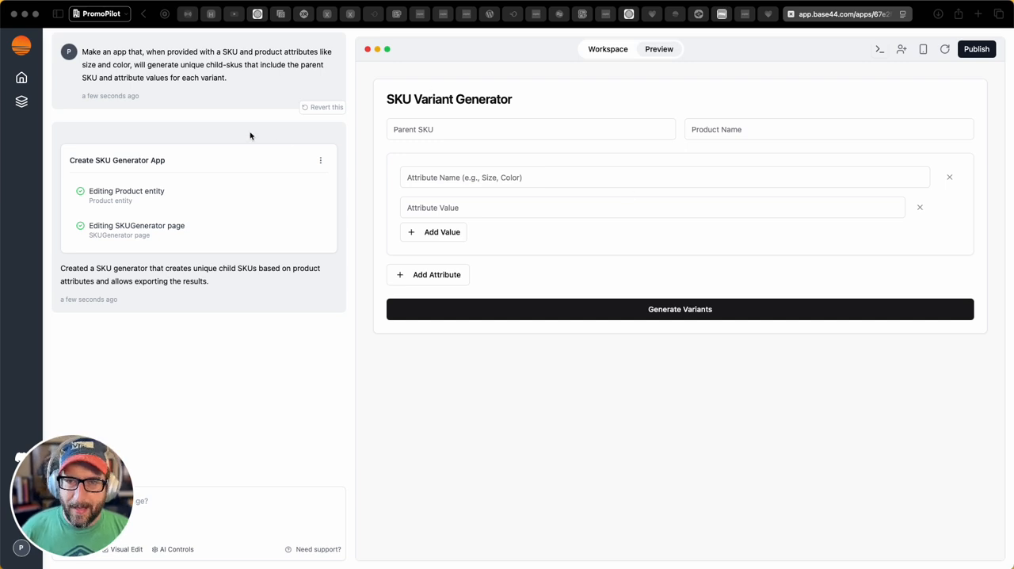
{"action": "mouse_move", "coordinate": [133, 66]}
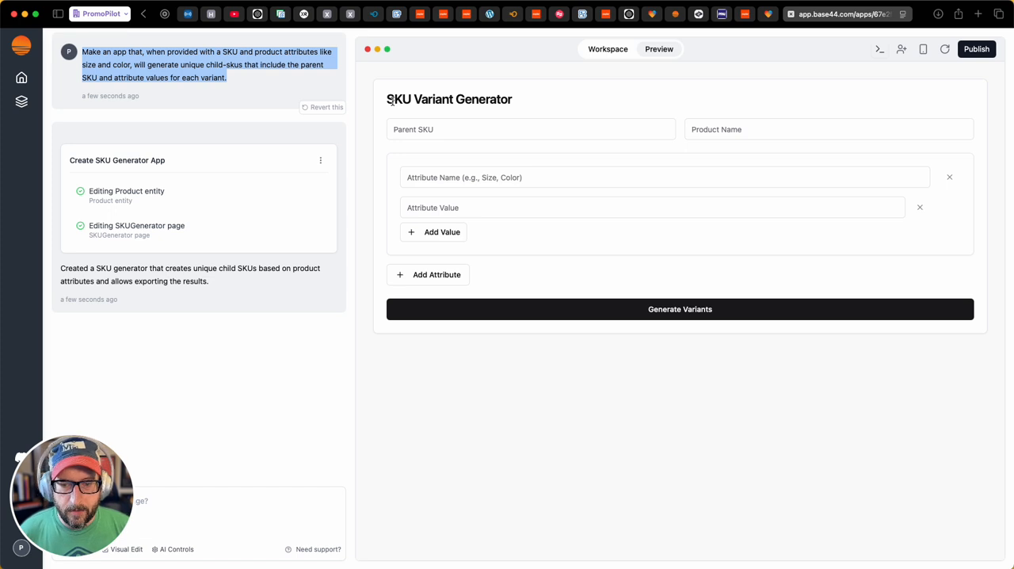
{"action": "mouse_move", "coordinate": [453, 197]}
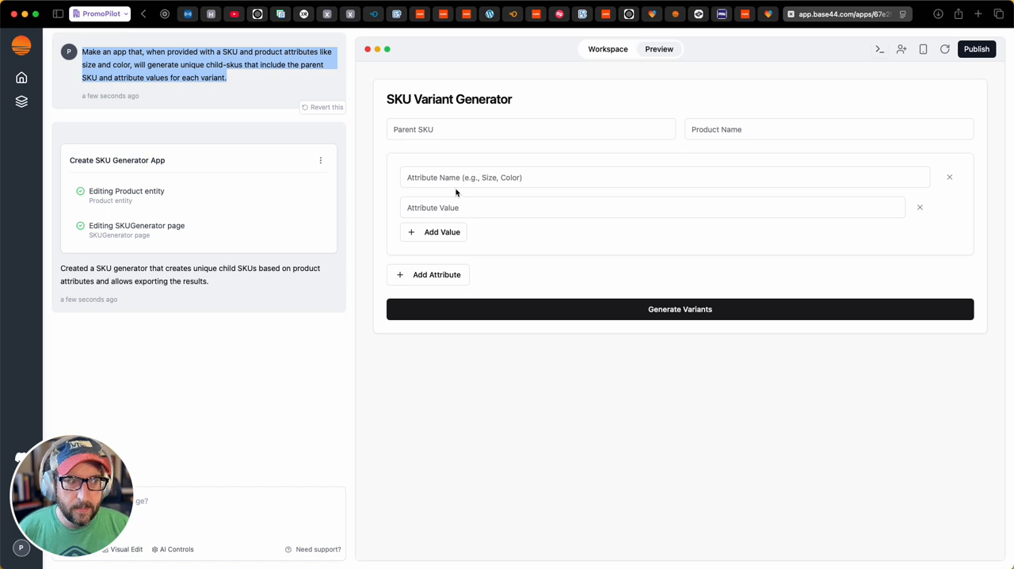
{"action": "mouse_move", "coordinate": [481, 148]}
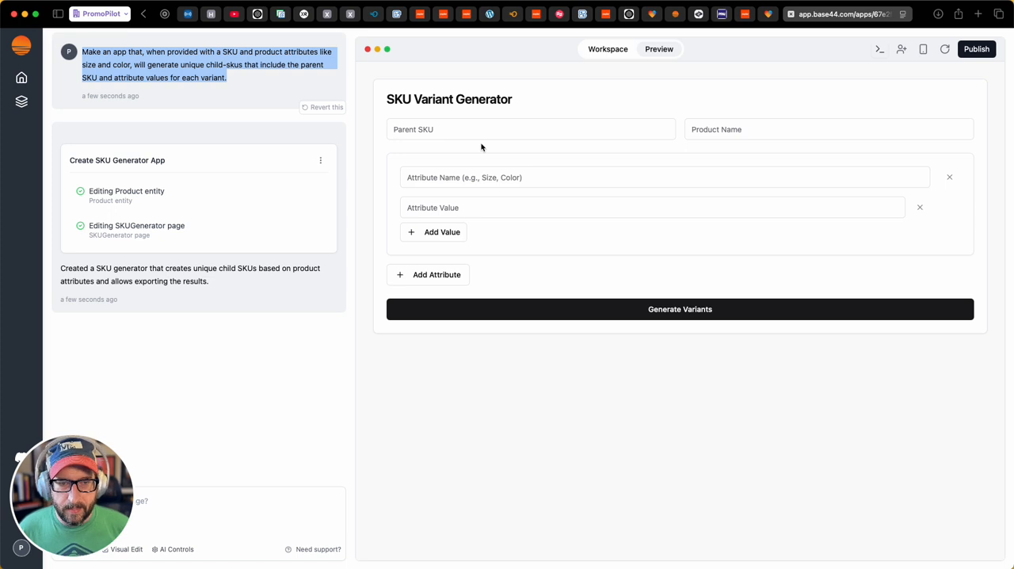
{"action": "mouse_move", "coordinate": [347, 241]}
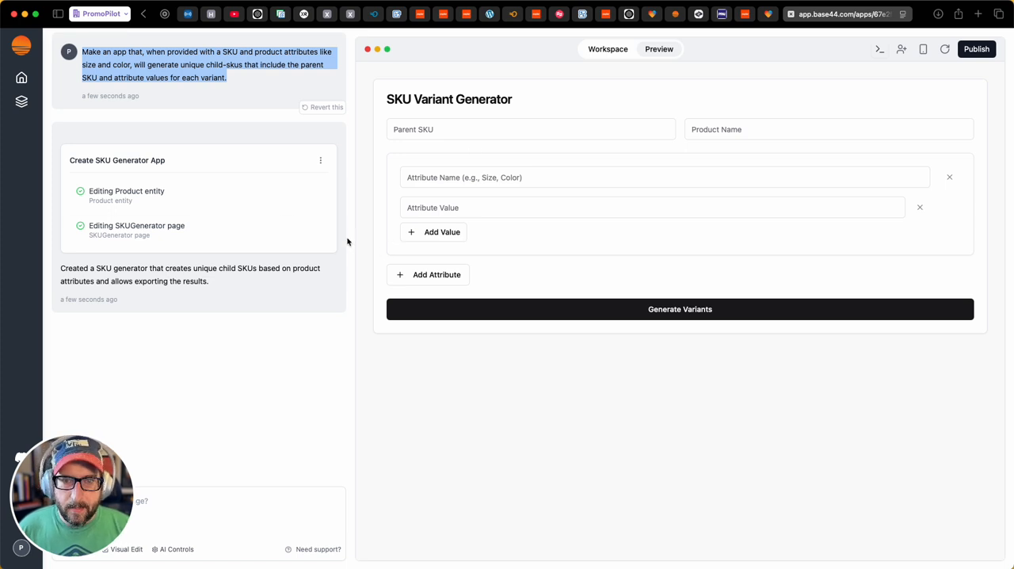
{"action": "mouse_move", "coordinate": [586, 247]}
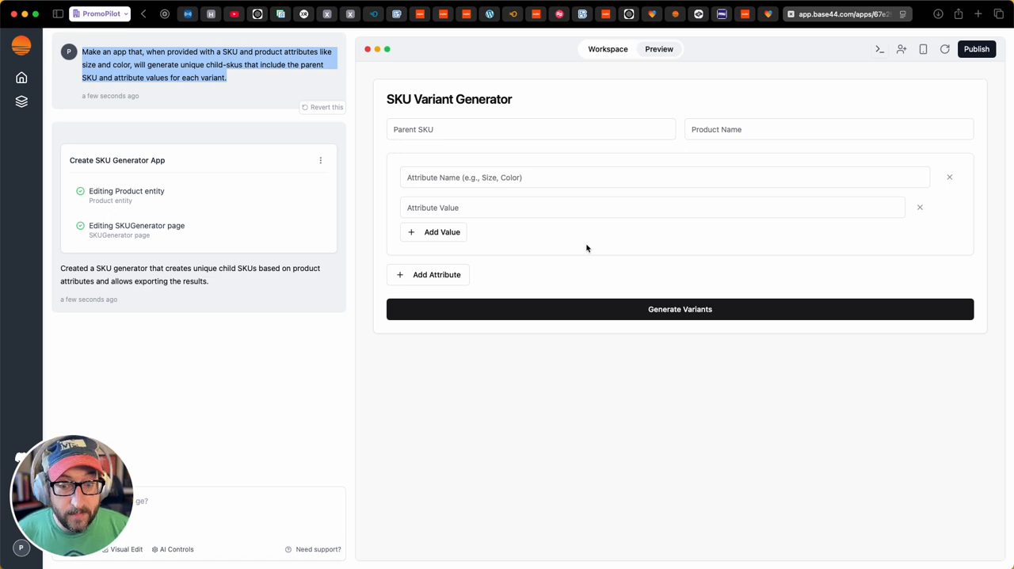
{"action": "mouse_move", "coordinate": [311, 247]}
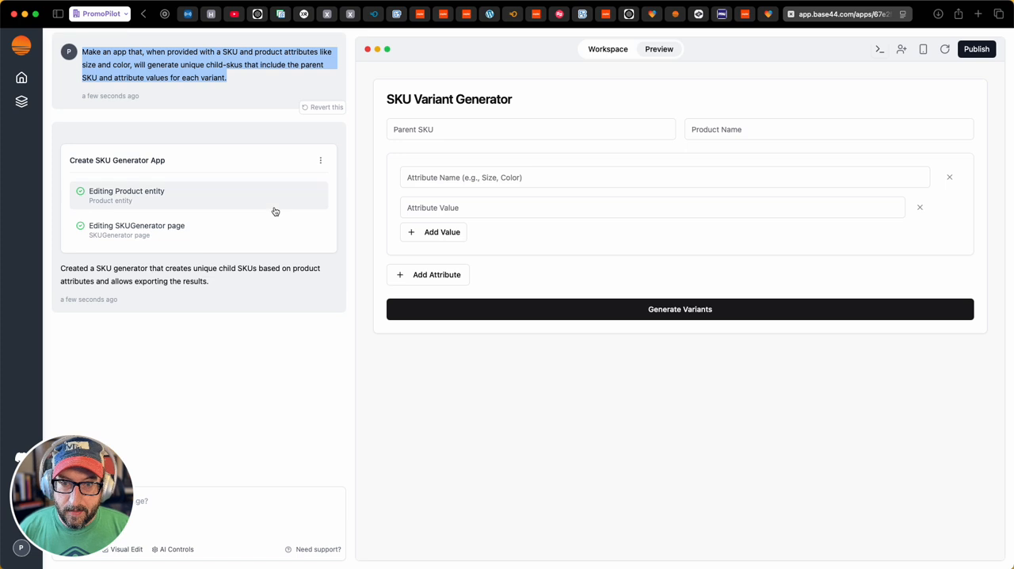
{"action": "mouse_move", "coordinate": [649, 196]}
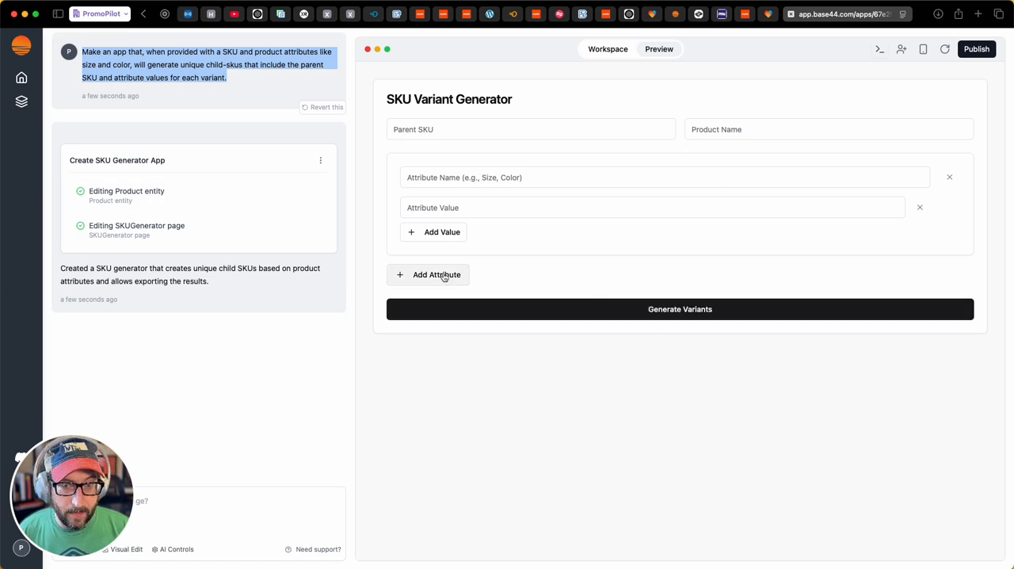
Step: Enter EEP-1001 as the parent SKU and T-shirt as the product name
{"action": "left_click", "coordinate": [531, 130]}
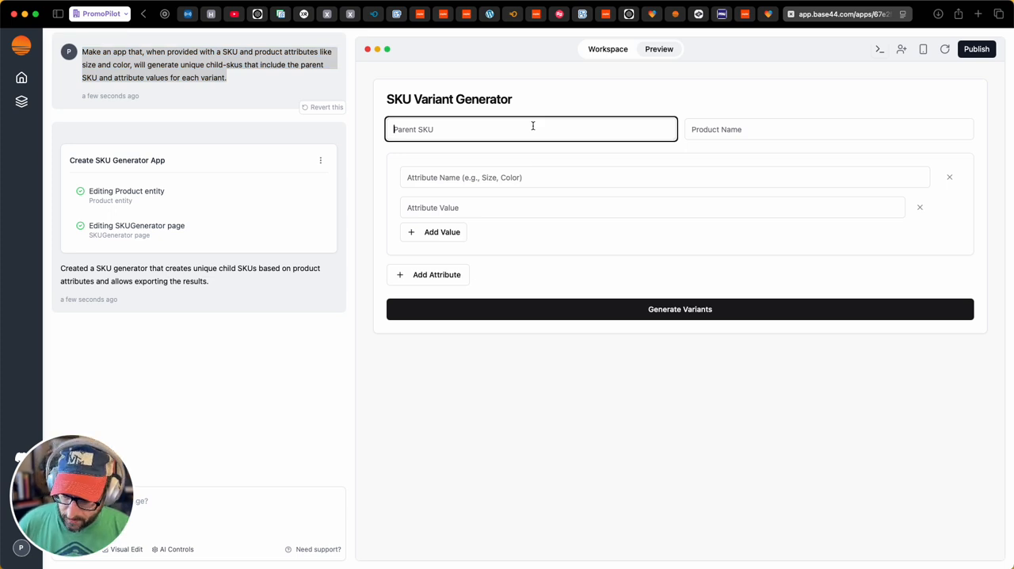
{"action": "type", "text": "EEP-"}
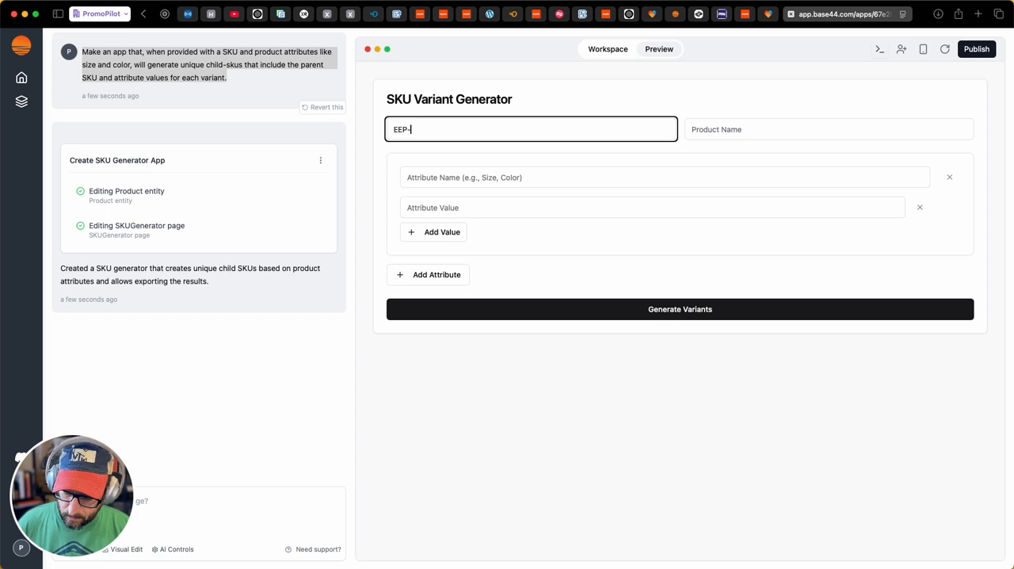
{"action": "type", "text": "1001"}
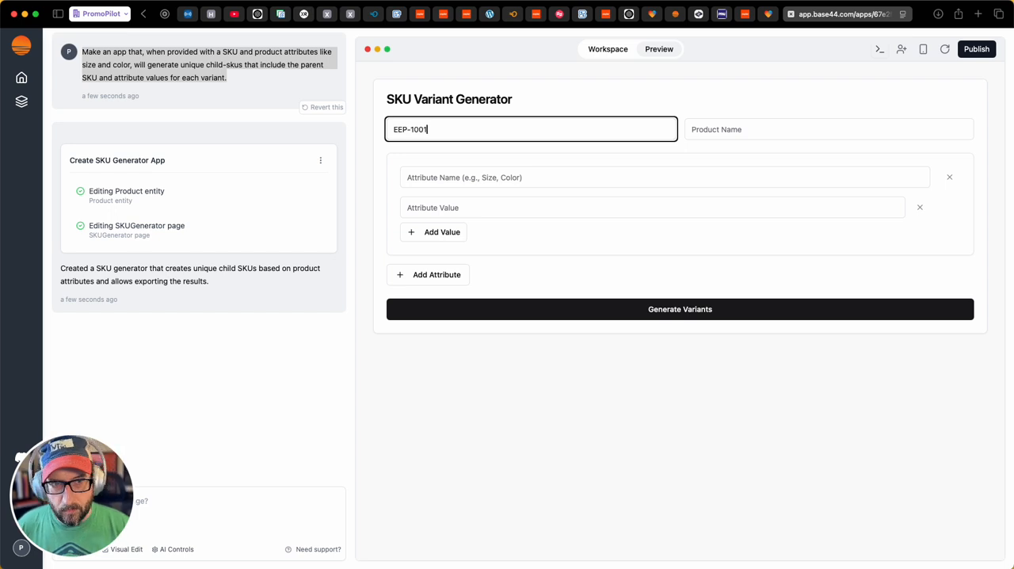
{"action": "left_click", "coordinate": [827, 129]}
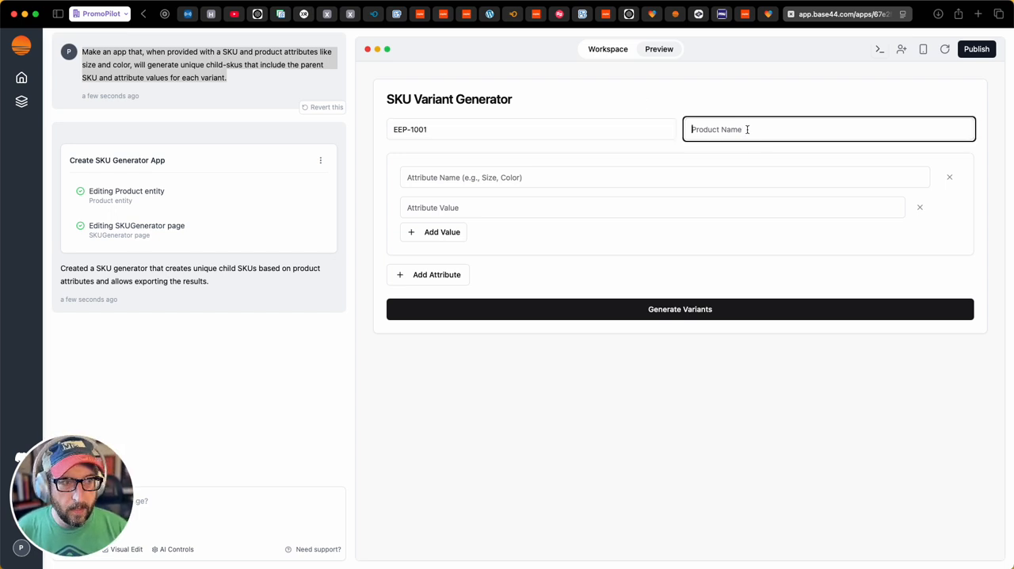
{"action": "type", "text": "T"}
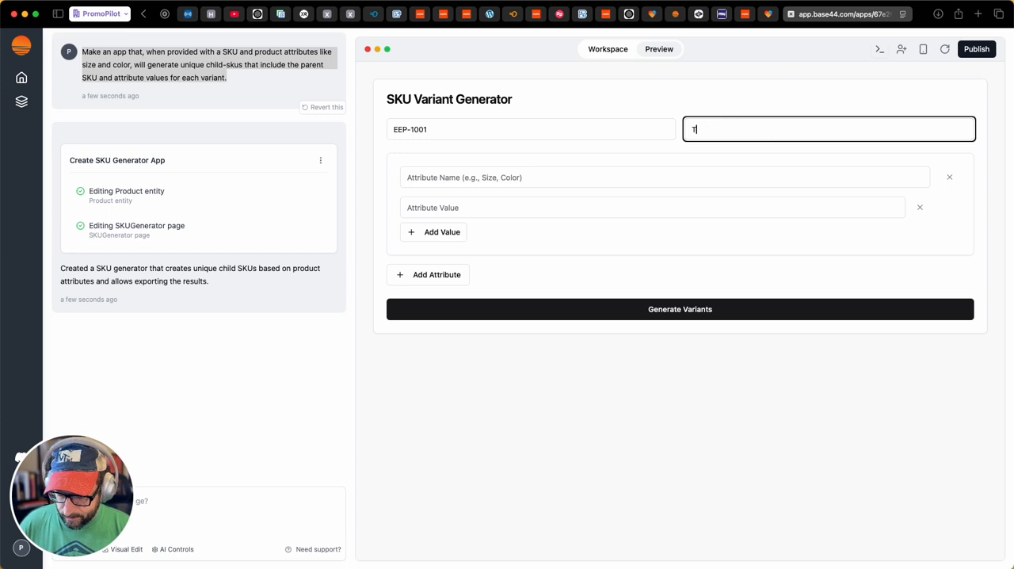
{"action": "type", "text": "shirt"}
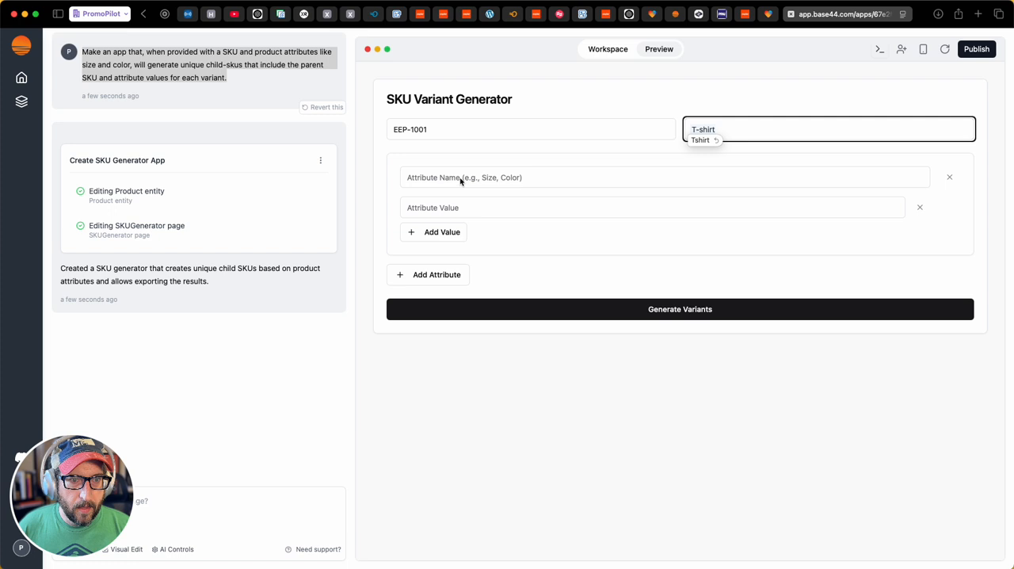
Step: Create a Size attribute with values S, M and L, then add a second attribute block
{"action": "left_click", "coordinate": [554, 176]}
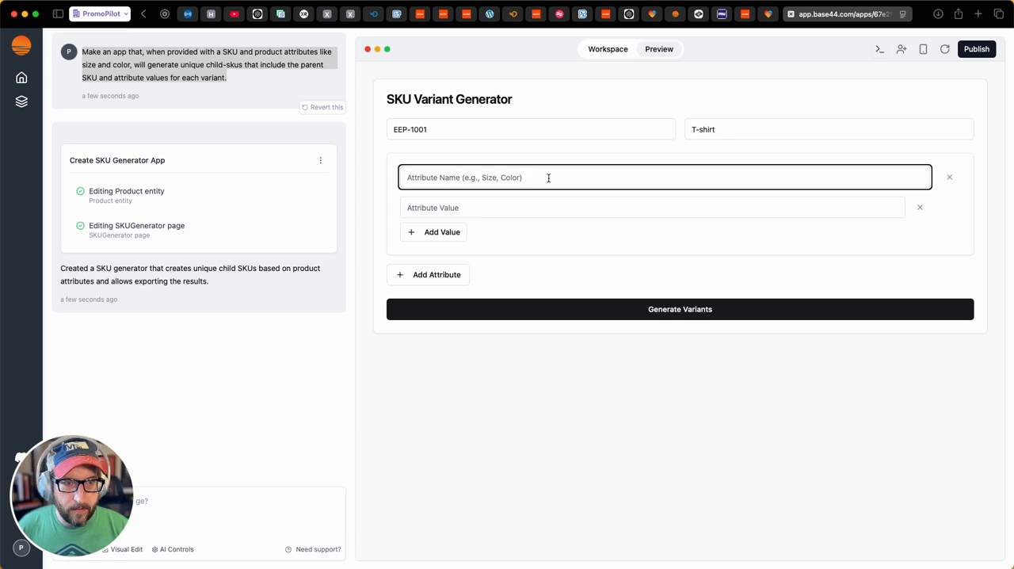
{"action": "type", "text": "s"}
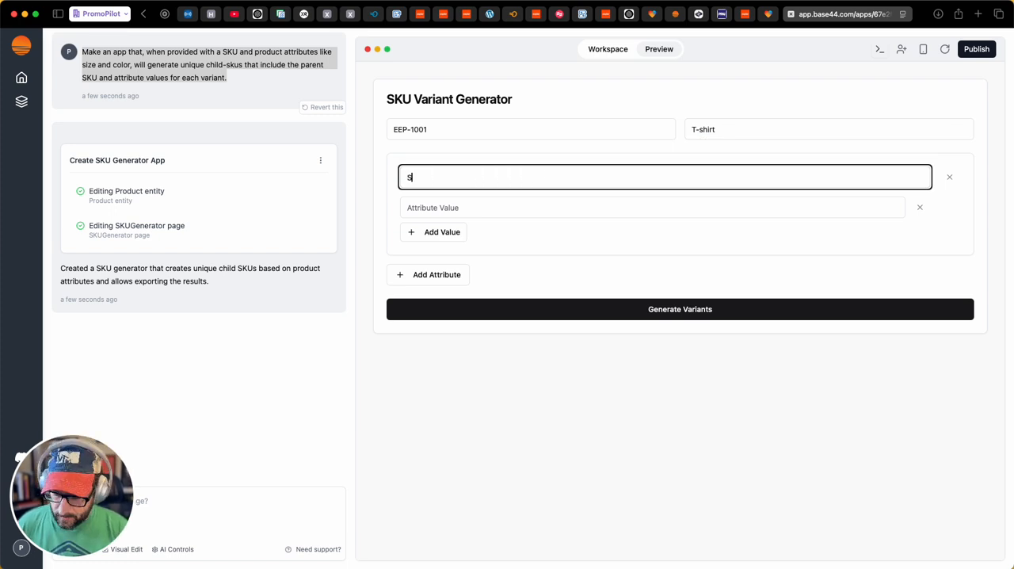
{"action": "type", "text": "ize"}
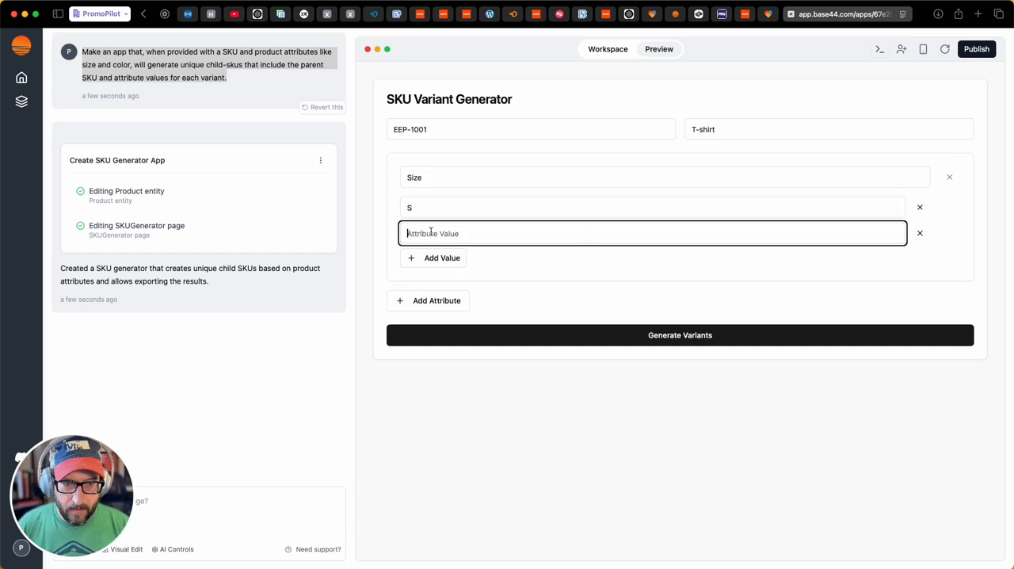
{"action": "type", "text": "M"}
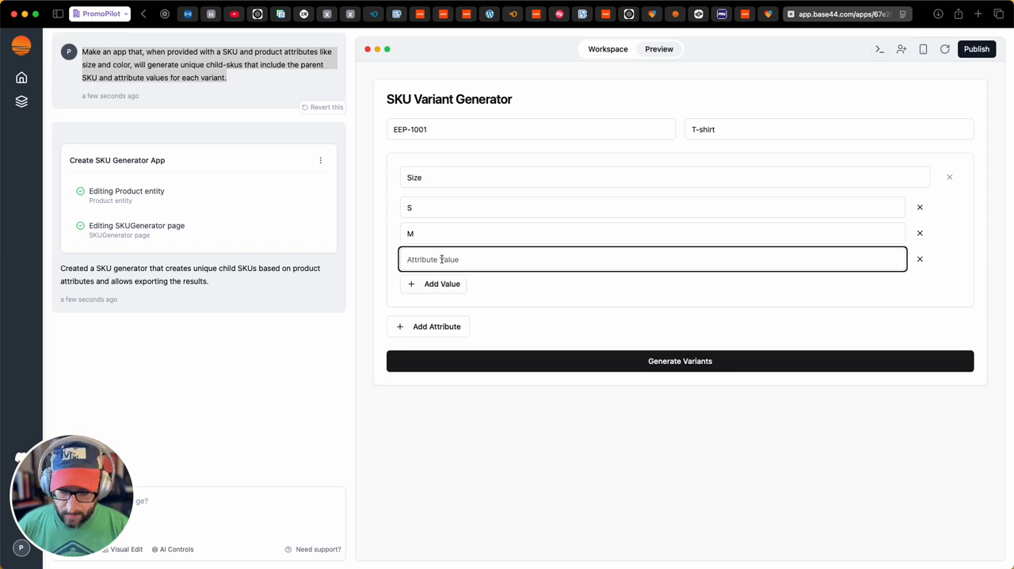
{"action": "type", "text": "L"}
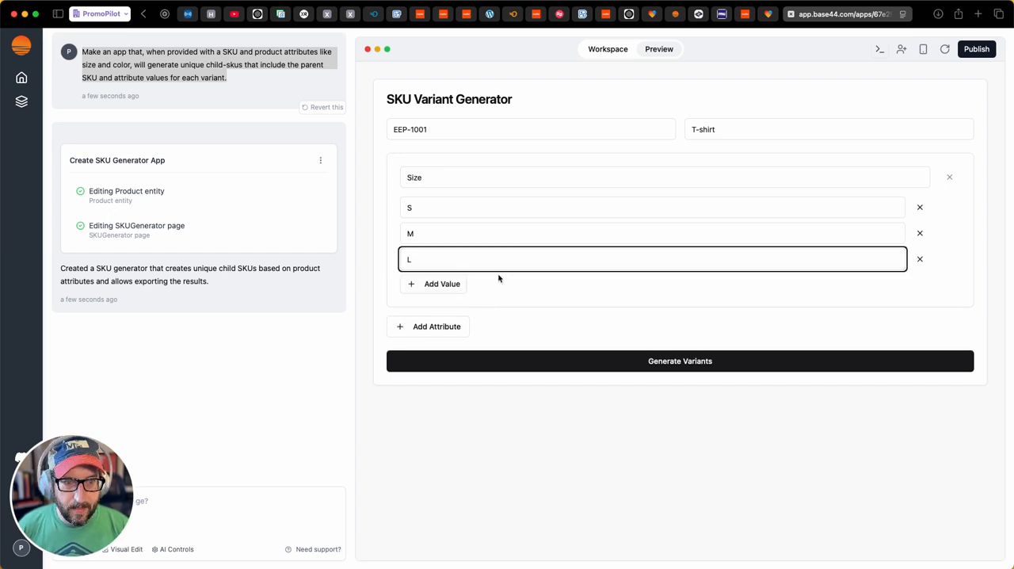
{"action": "left_click", "coordinate": [428, 326]}
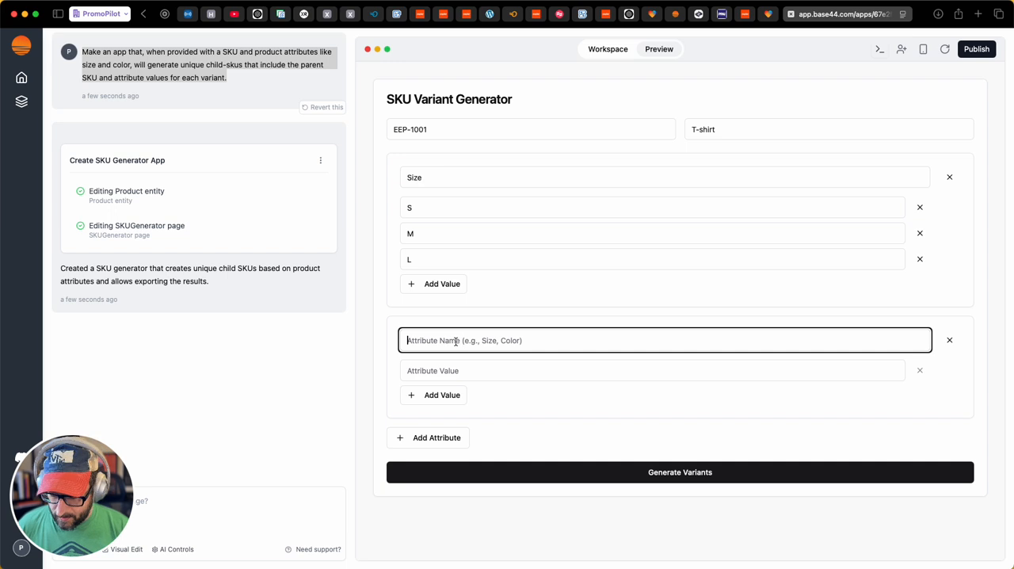
Step: Name the second attribute Color with values Yellow, Black and White, then add a third block
{"action": "type", "text": "Color"}
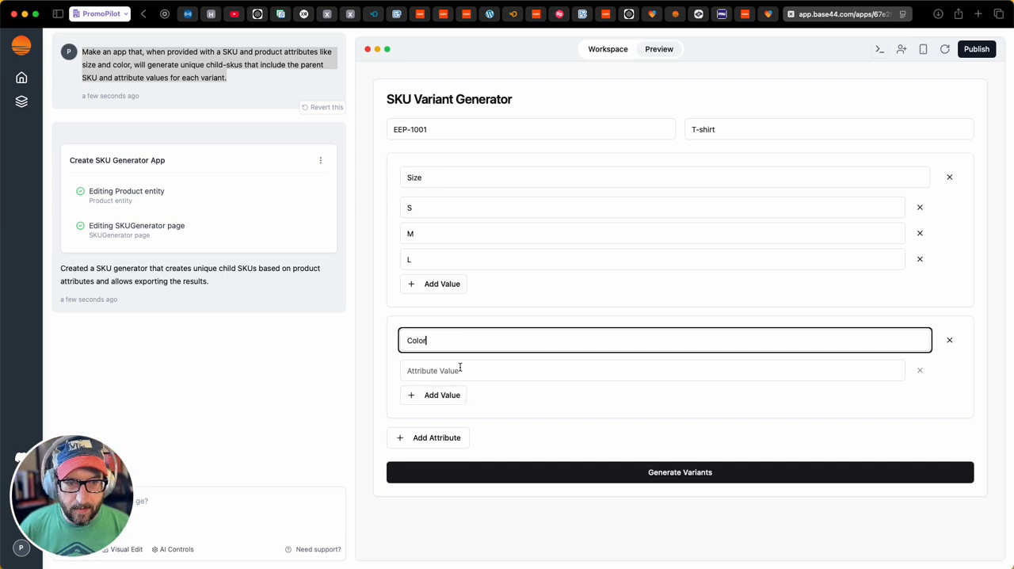
{"action": "type", "text": "Yellow"}
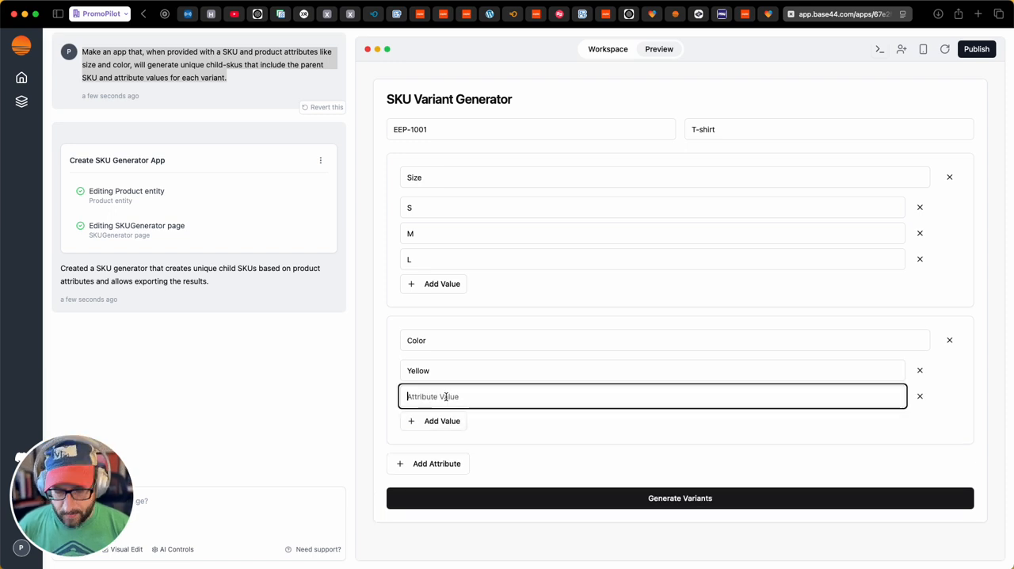
{"action": "type", "text": "Blacvk"}
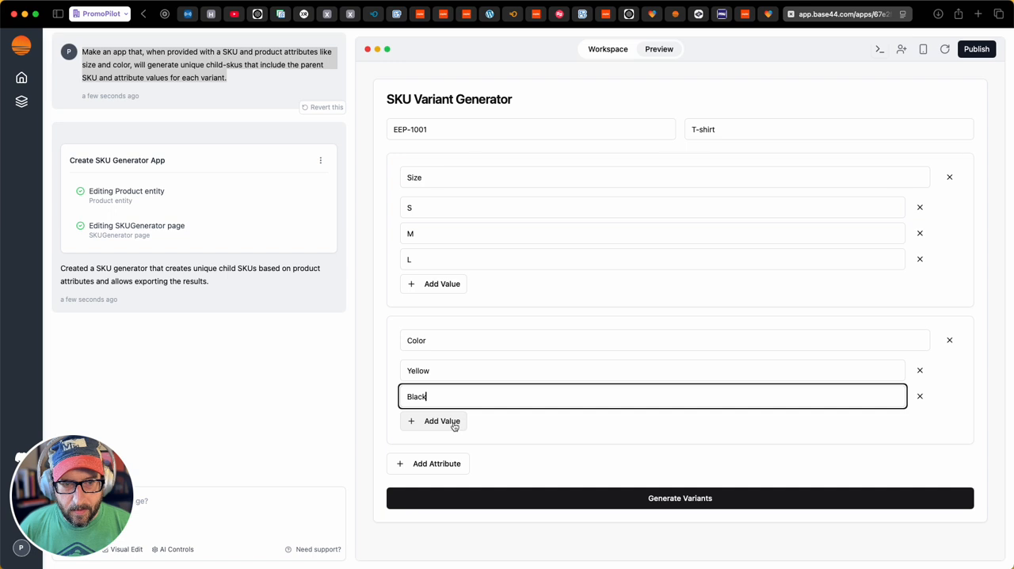
{"action": "left_click", "coordinate": [440, 421]}
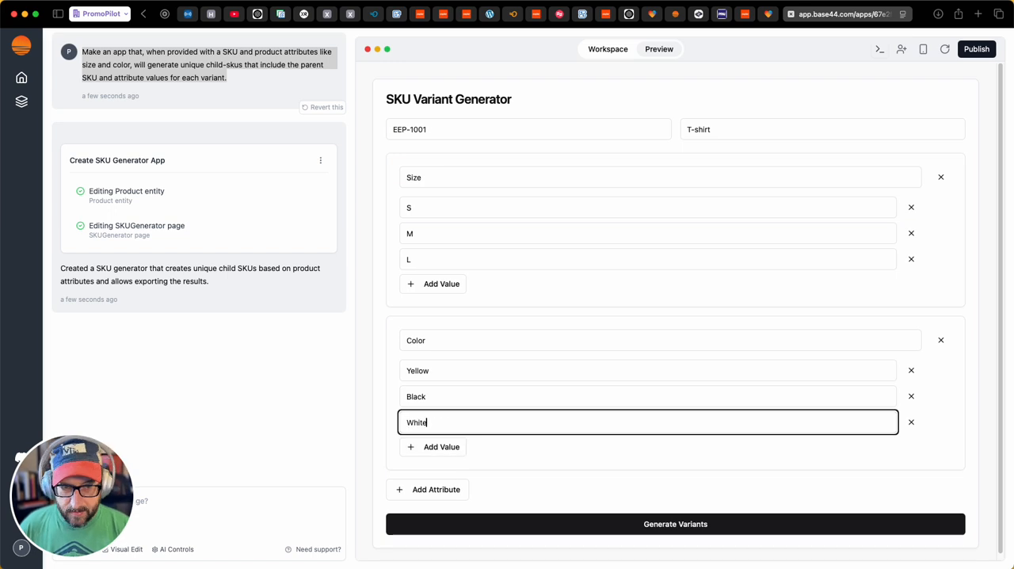
{"action": "left_click", "coordinate": [437, 488]}
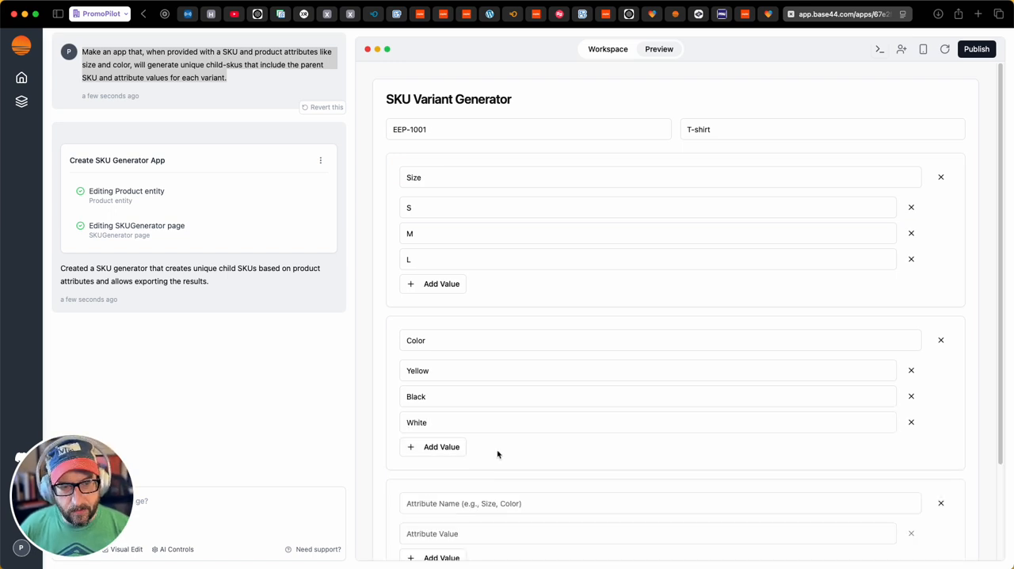
Step: Name the third attribute Logo with values ACME, Nintendo and PromoPilot
{"action": "type", "text": "Logo"}
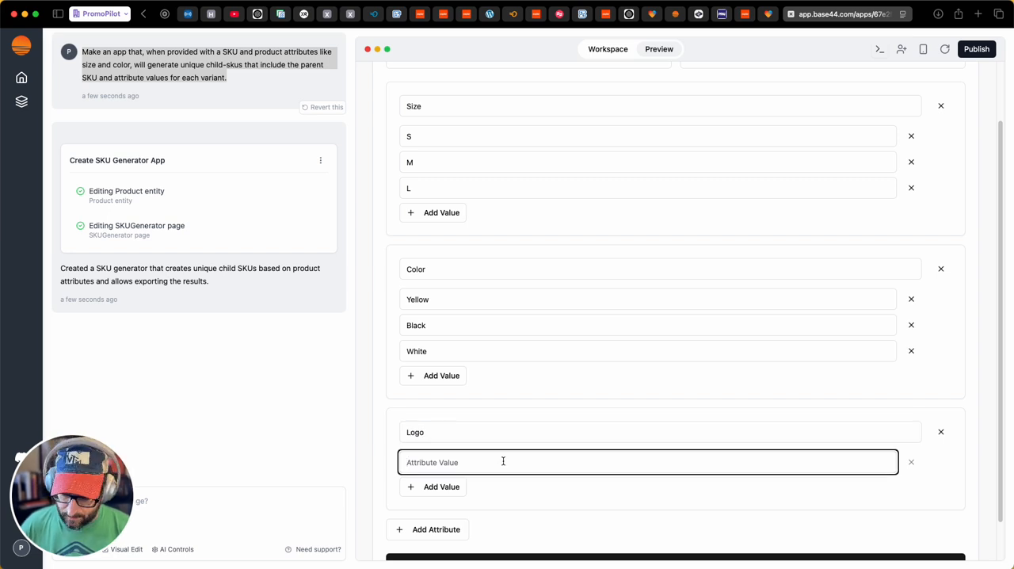
{"action": "type", "text": "ACME"}
{"action": "type", "text": "Nintendo"}
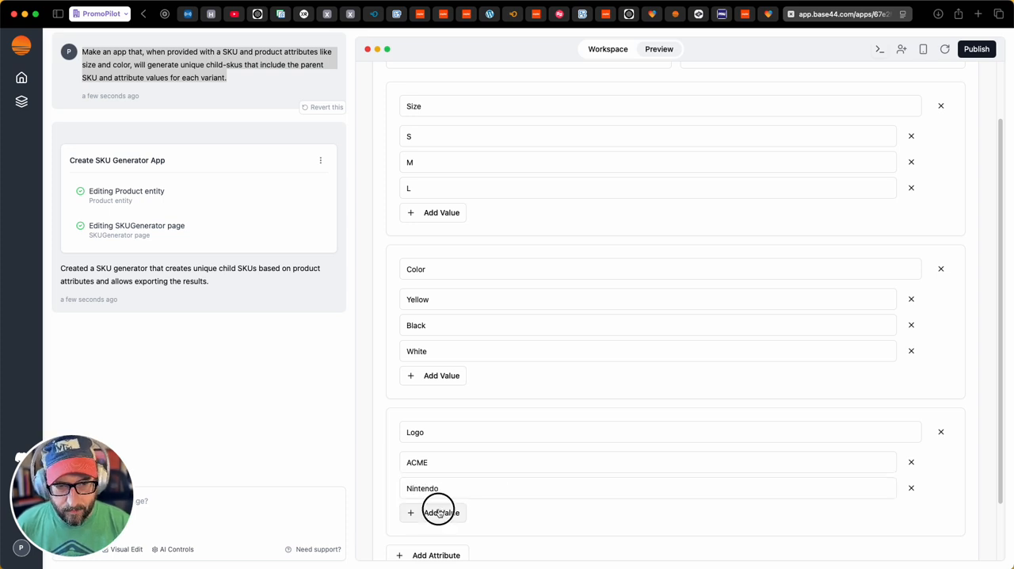
{"action": "left_click", "coordinate": [441, 512]}
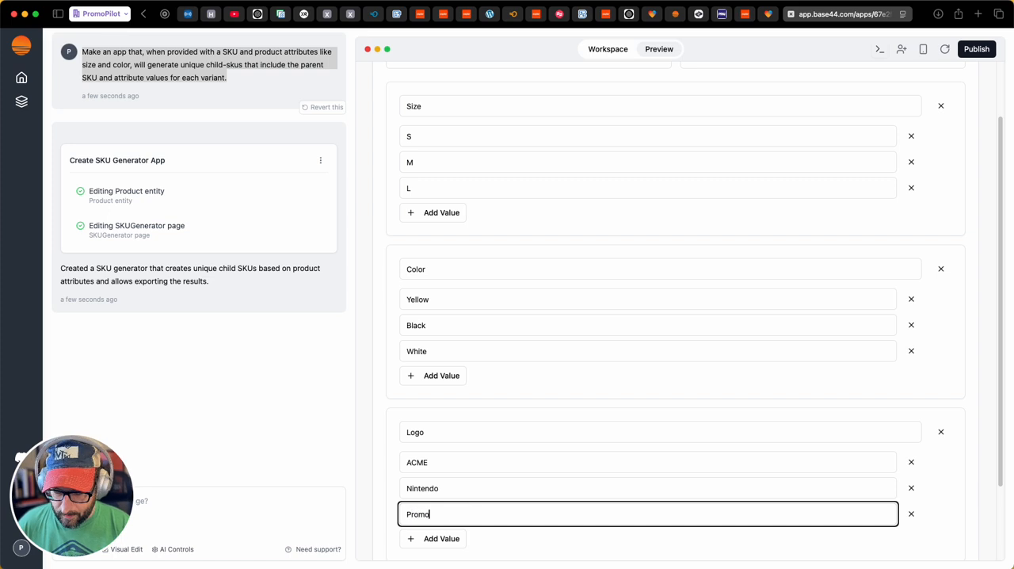
{"action": "type", "text": "Pilot"}
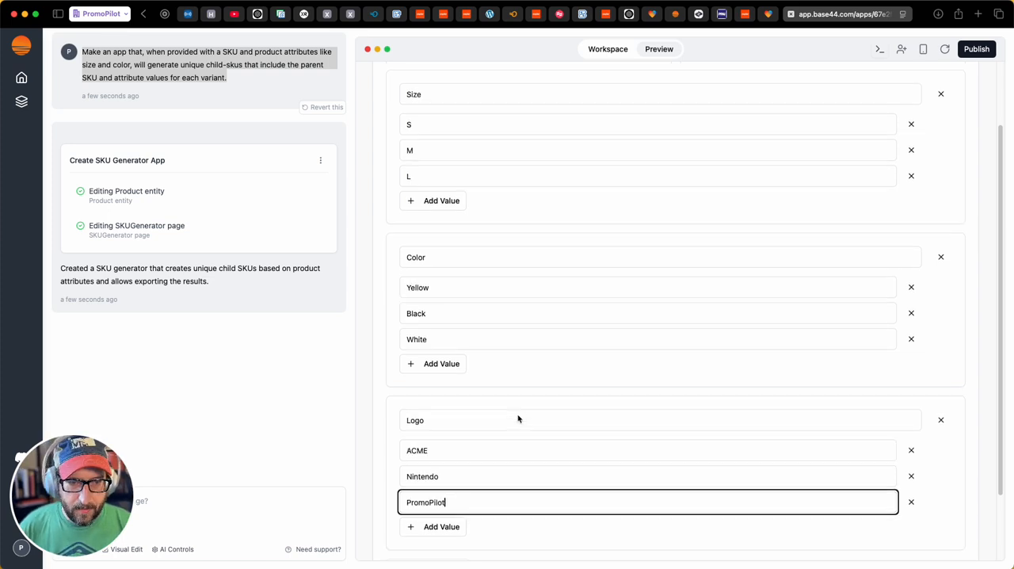
{"action": "scroll", "scroll_direction": "down", "scroll_amount": 3}
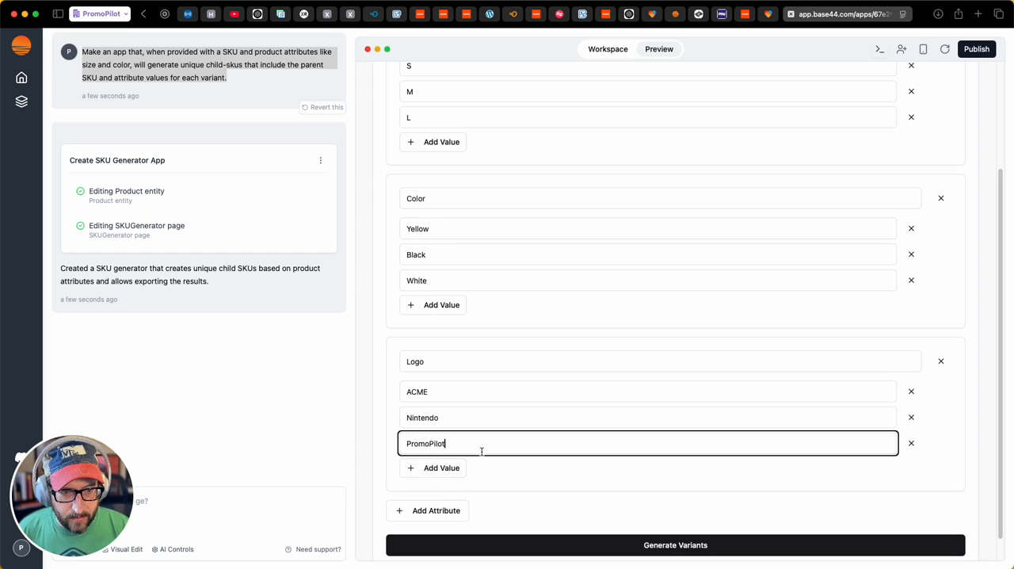
Step: Add a fourth attribute Placement with values Front, Back and Left Chest
{"action": "left_click", "coordinate": [436, 510]}
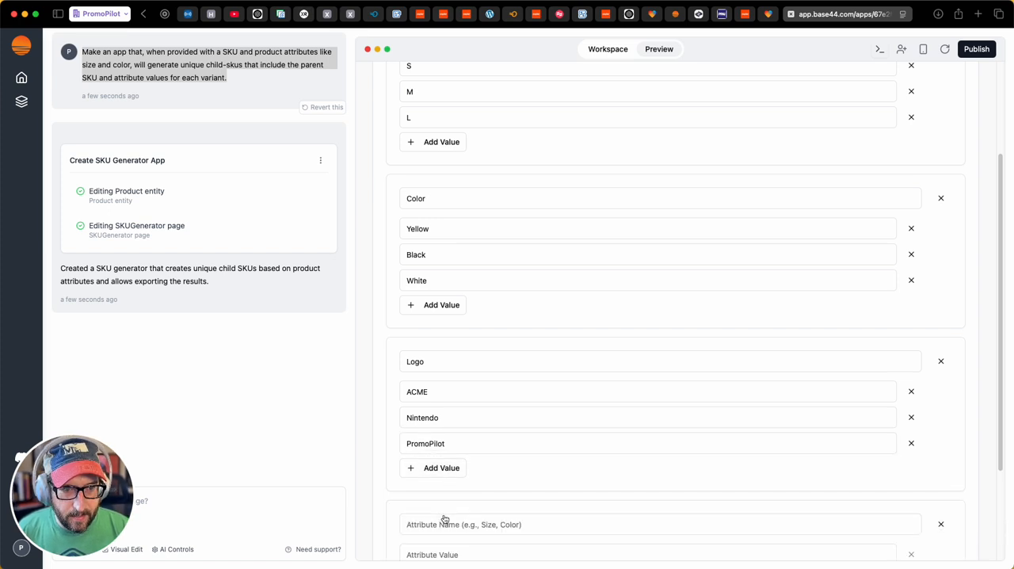
{"action": "scroll", "scroll_direction": "down", "scroll_amount": 3}
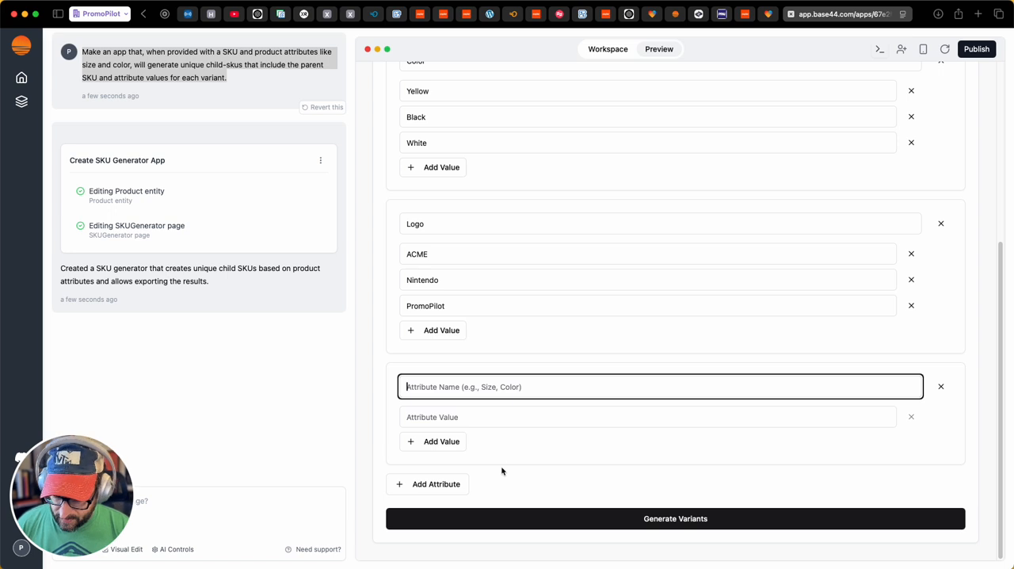
{"action": "type", "text": "Placement"}
{"action": "left_click", "coordinate": [647, 416]}
{"action": "type", "text": "Front"}
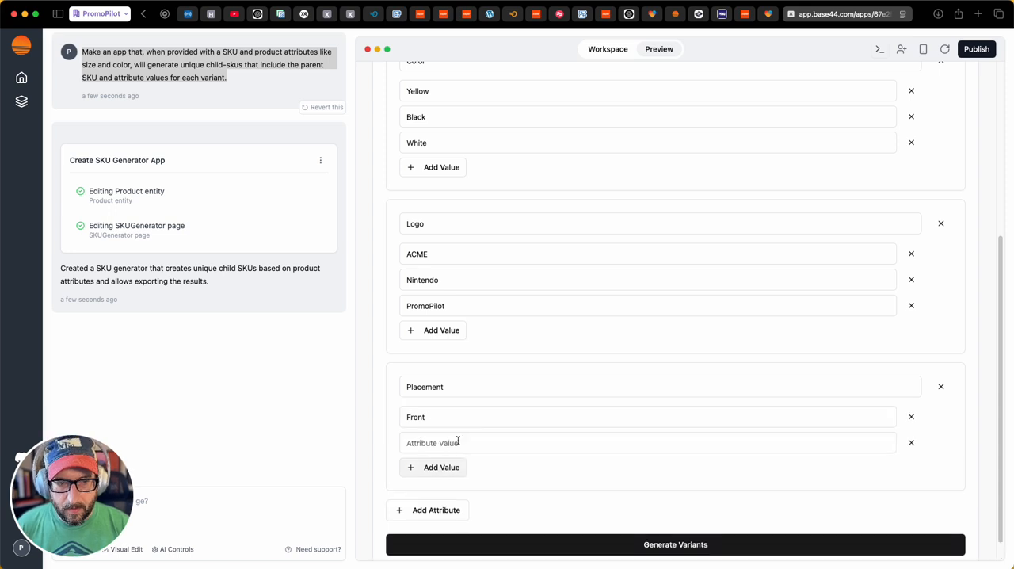
{"action": "left_click", "coordinate": [646, 442]}
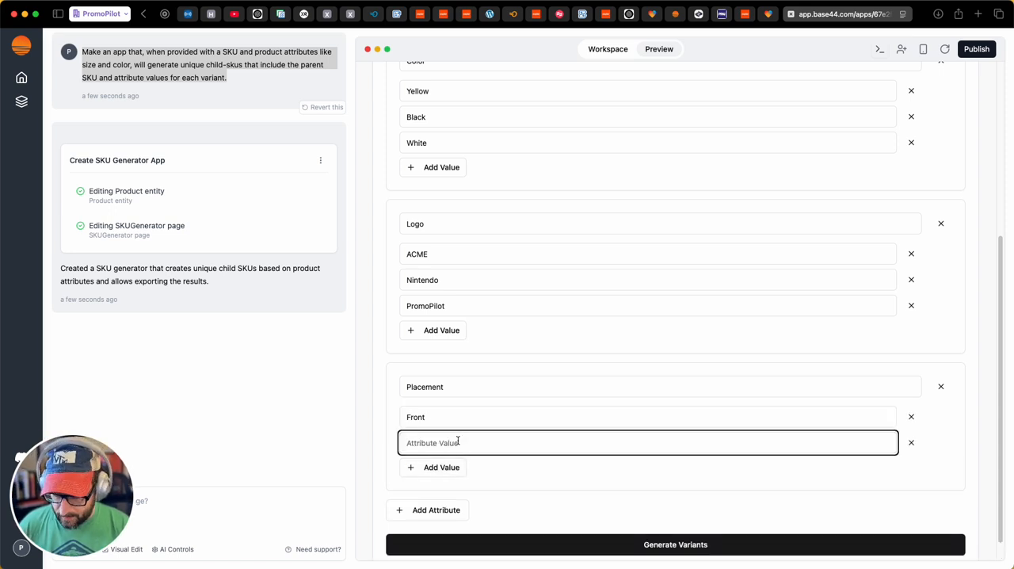
{"action": "type", "text": "Back"}
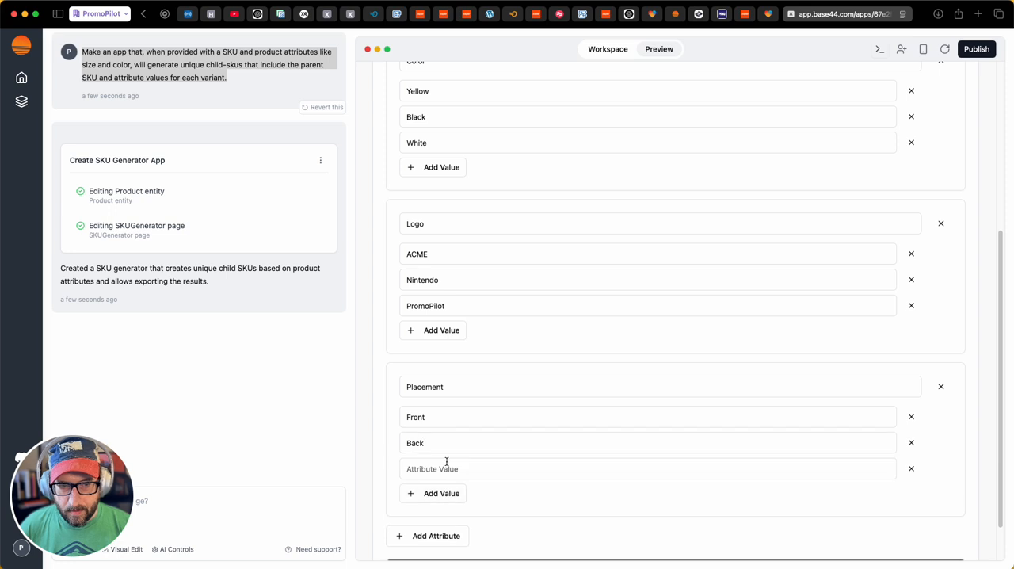
{"action": "type", "text": "Left Chest"}
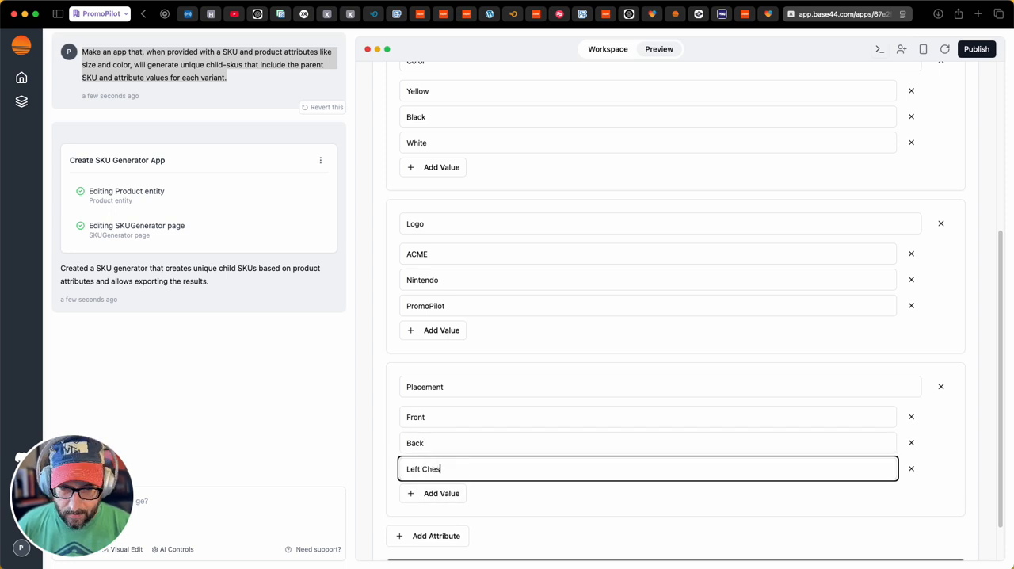
{"action": "type", "text": "t"}
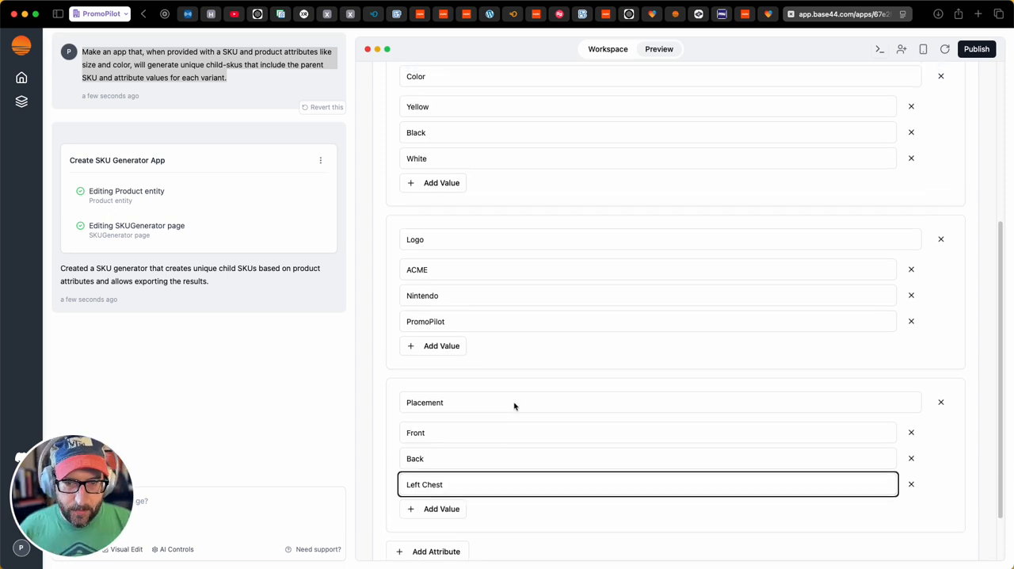
{"action": "scroll", "scroll_direction": "up", "scroll_amount": 3}
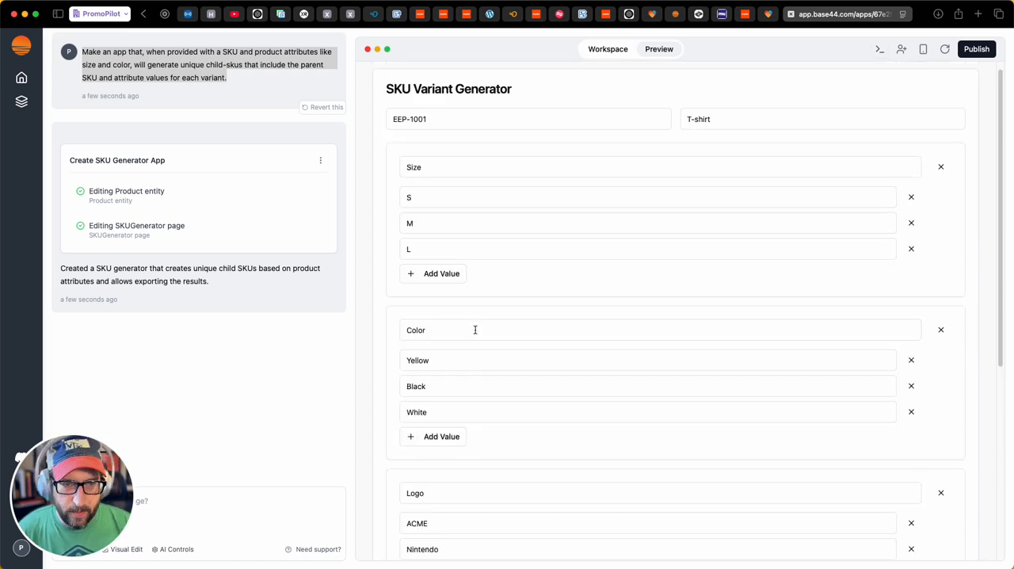
{"action": "mouse_move", "coordinate": [551, 369]}
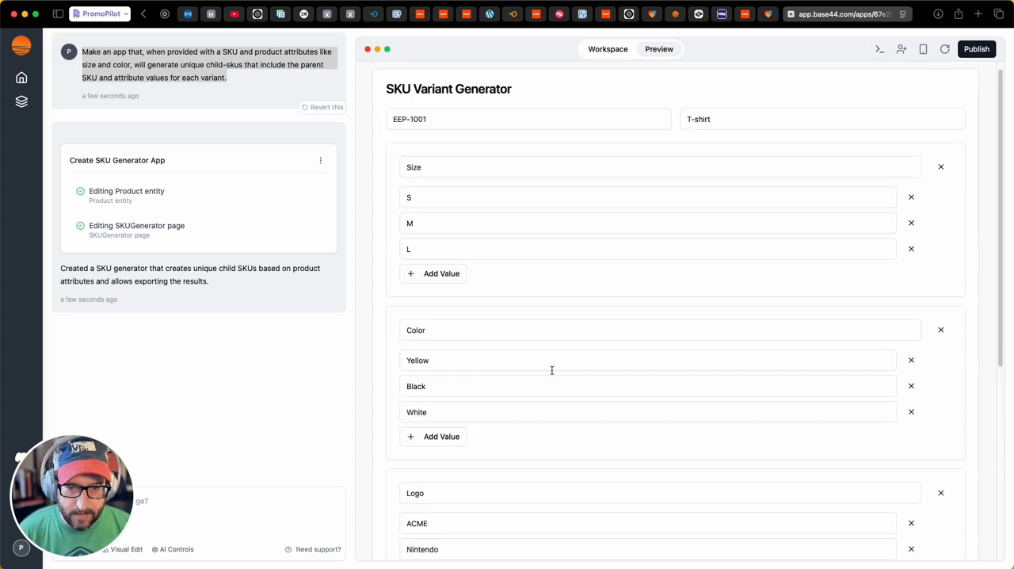
{"action": "scroll", "scroll_direction": "down", "scroll_amount": 3}
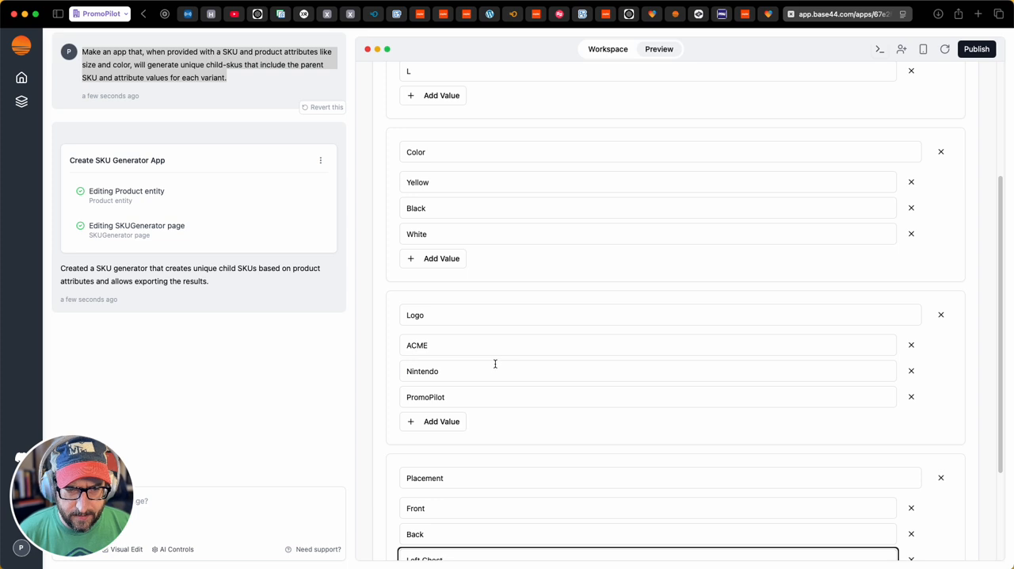
{"action": "scroll", "scroll_direction": "down", "scroll_amount": 3}
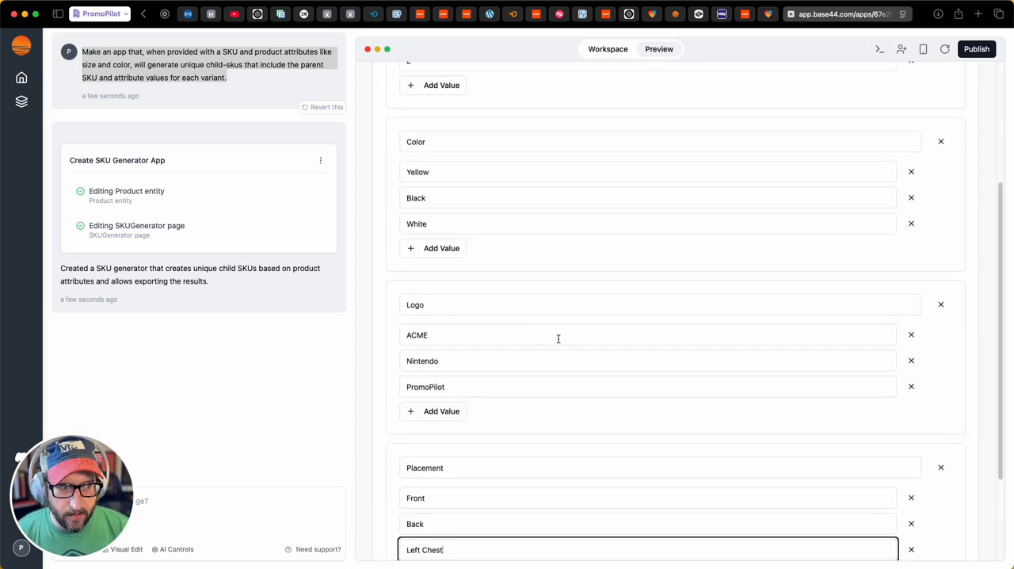
{"action": "scroll", "scroll_direction": "down", "scroll_amount": 3}
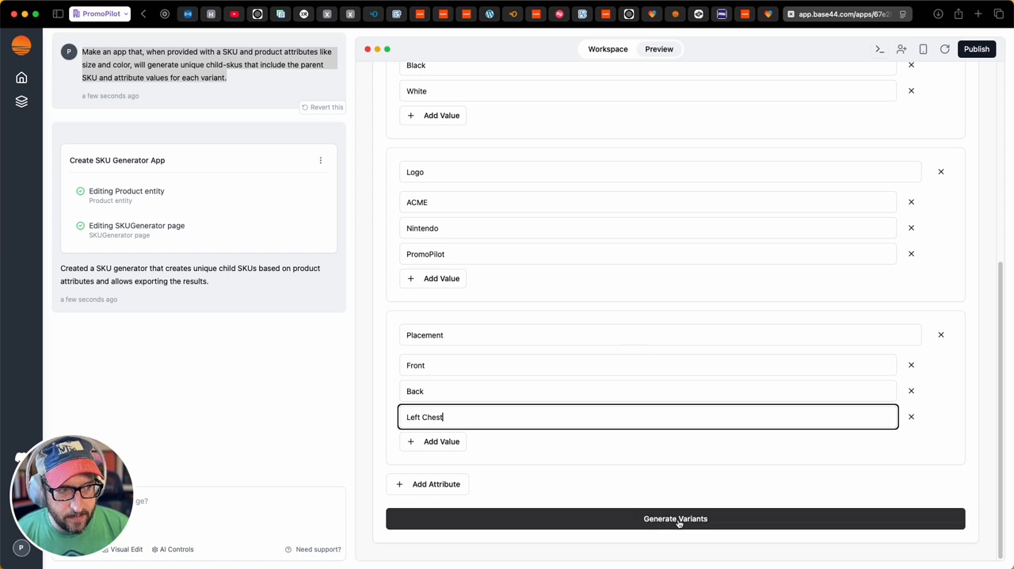
Step: Generate the 81 EEP-1001 variant SKUs and review the Generated Variants table
{"action": "left_click", "coordinate": [675, 518]}
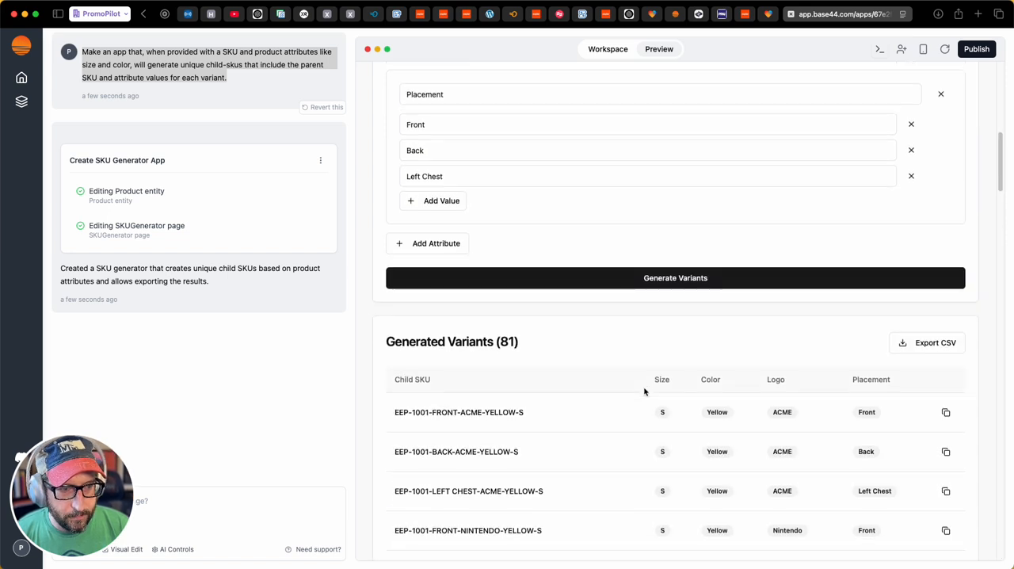
{"action": "scroll", "scroll_direction": "down", "scroll_amount": 3}
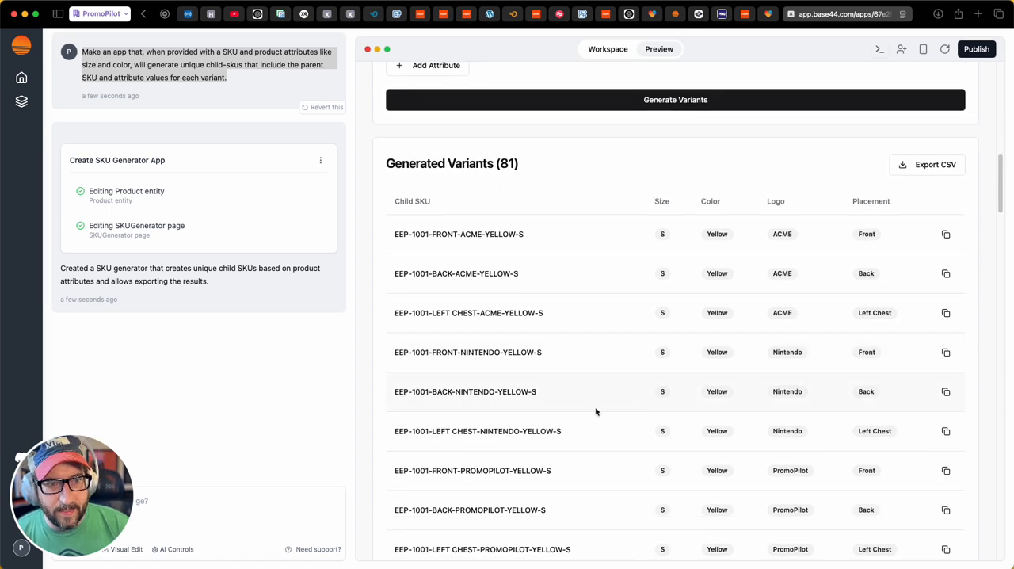
{"action": "mouse_move", "coordinate": [567, 368]}
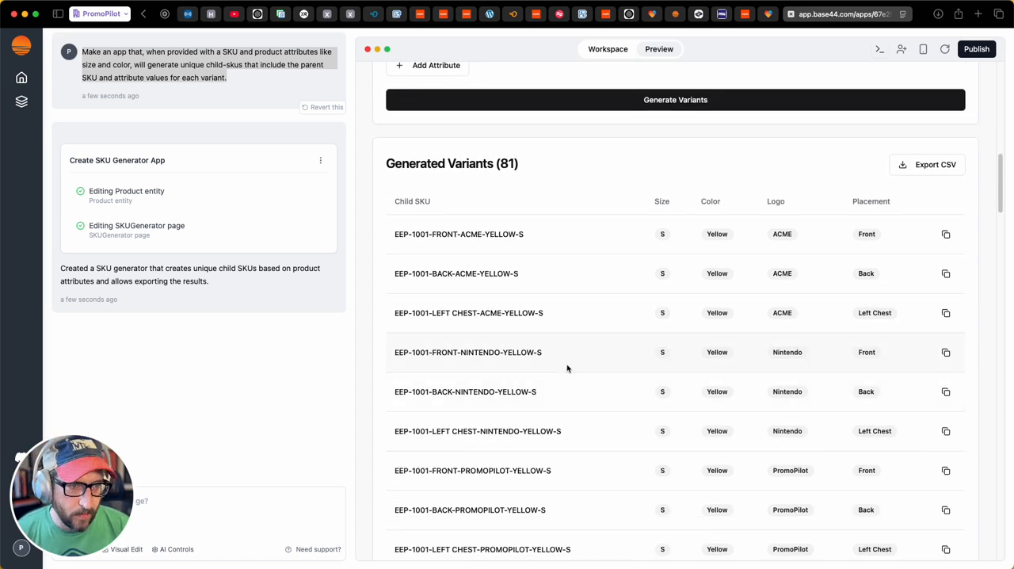
{"action": "mouse_move", "coordinate": [572, 368]}
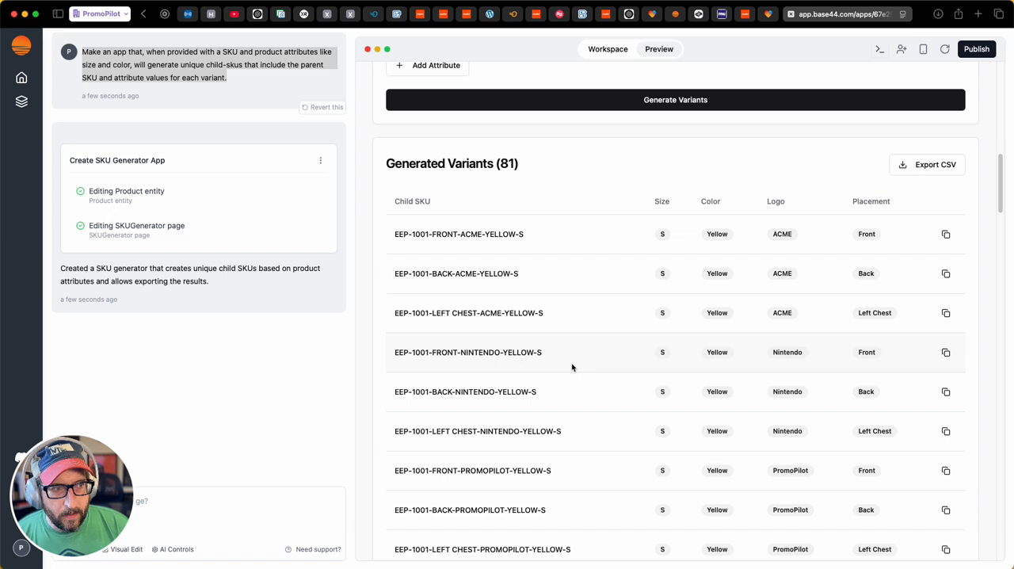
{"action": "mouse_move", "coordinate": [567, 367]}
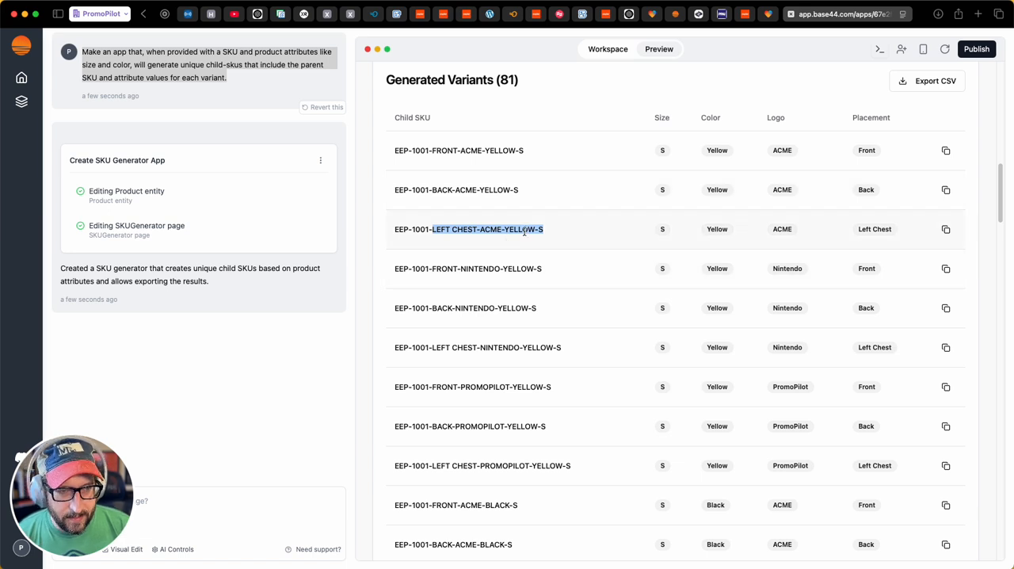
{"action": "mouse_move", "coordinate": [535, 228]}
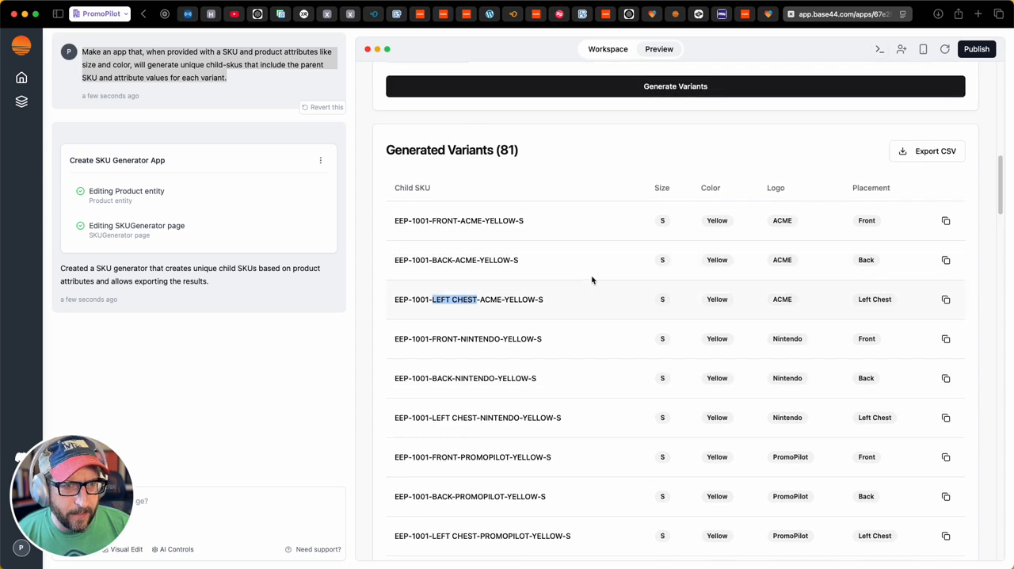
{"action": "mouse_move", "coordinate": [673, 343]}
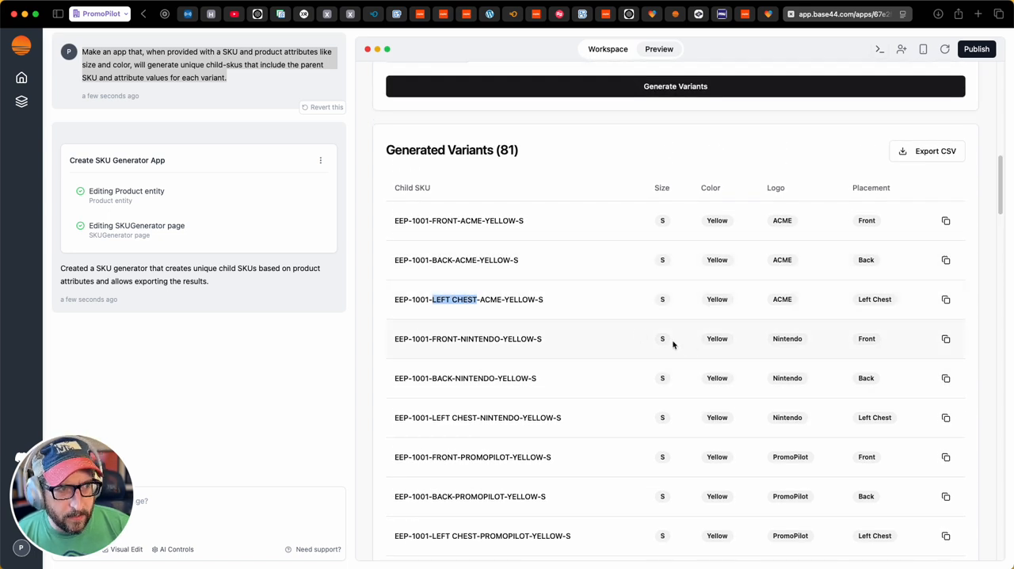
{"action": "mouse_move", "coordinate": [695, 388]}
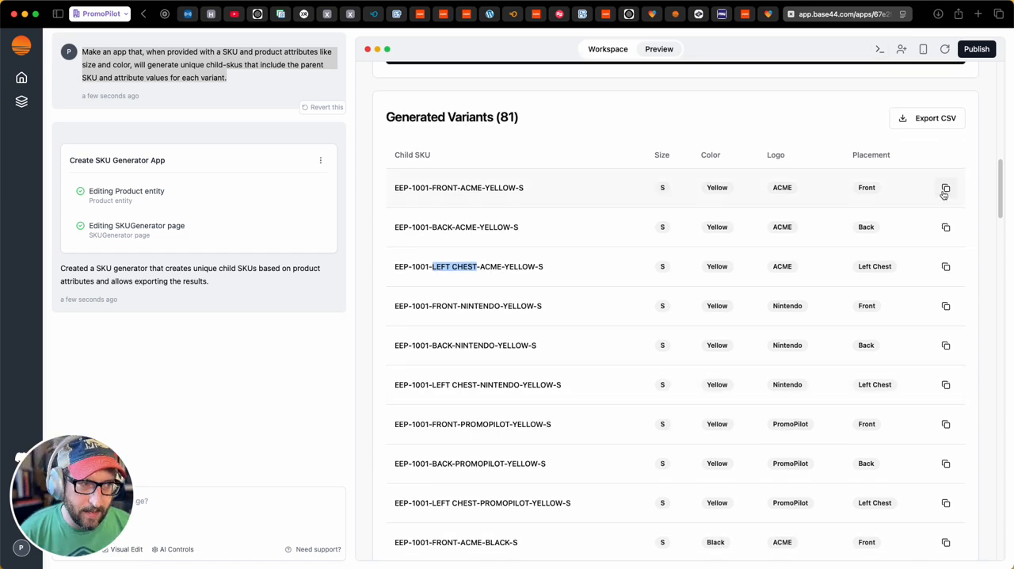
{"action": "scroll", "scroll_direction": "up", "scroll_amount": 3}
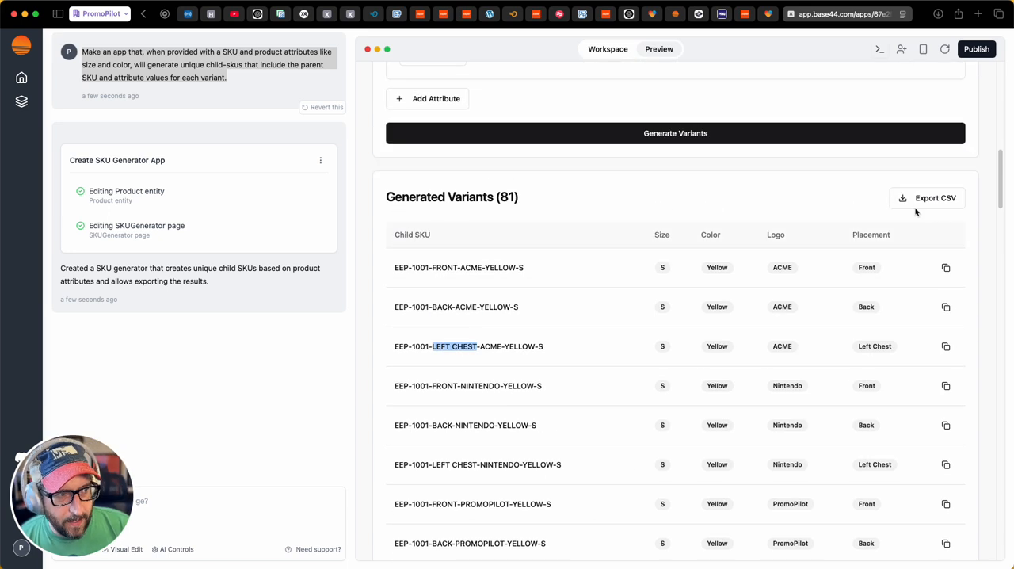
{"action": "mouse_move", "coordinate": [934, 198]}
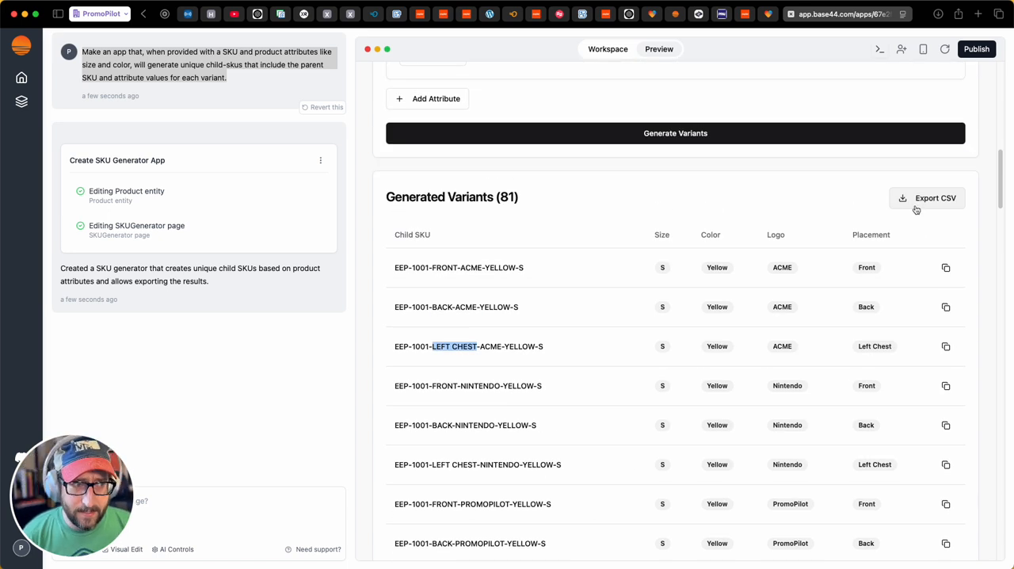
{"action": "scroll", "scroll_direction": "down", "scroll_amount": 3}
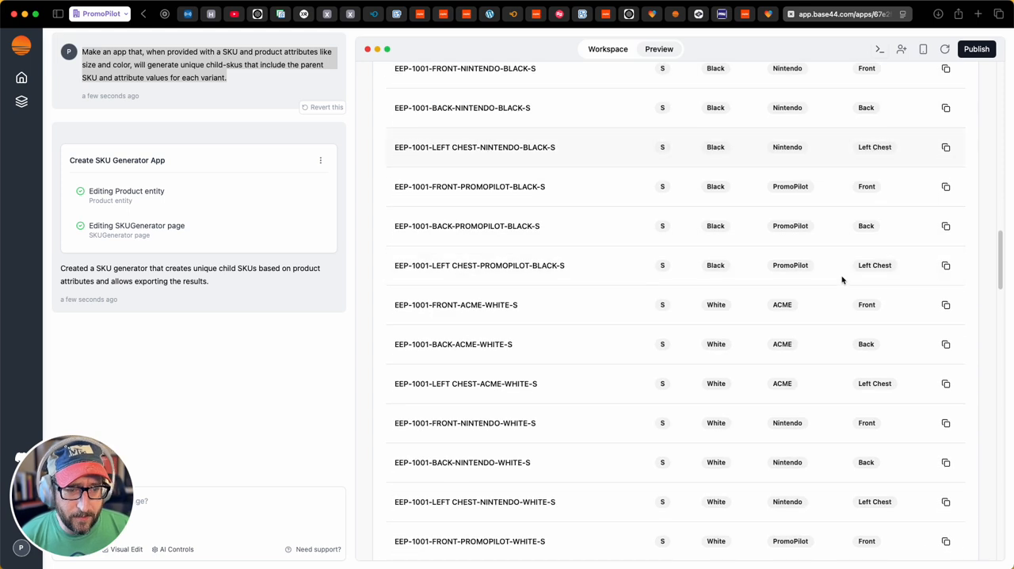
{"action": "scroll", "scroll_direction": "down", "scroll_amount": 3}
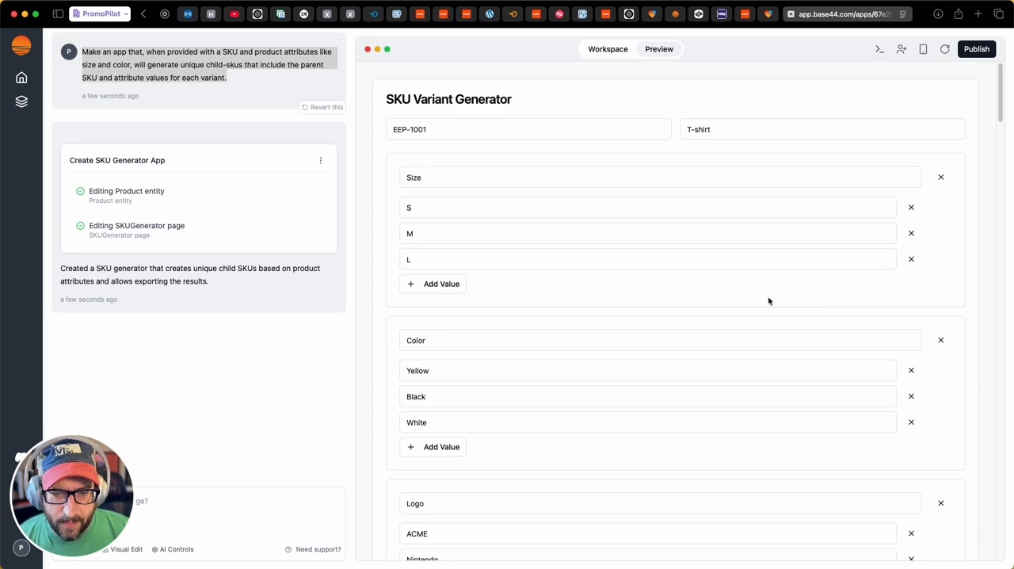
{"action": "mouse_move", "coordinate": [779, 282]}
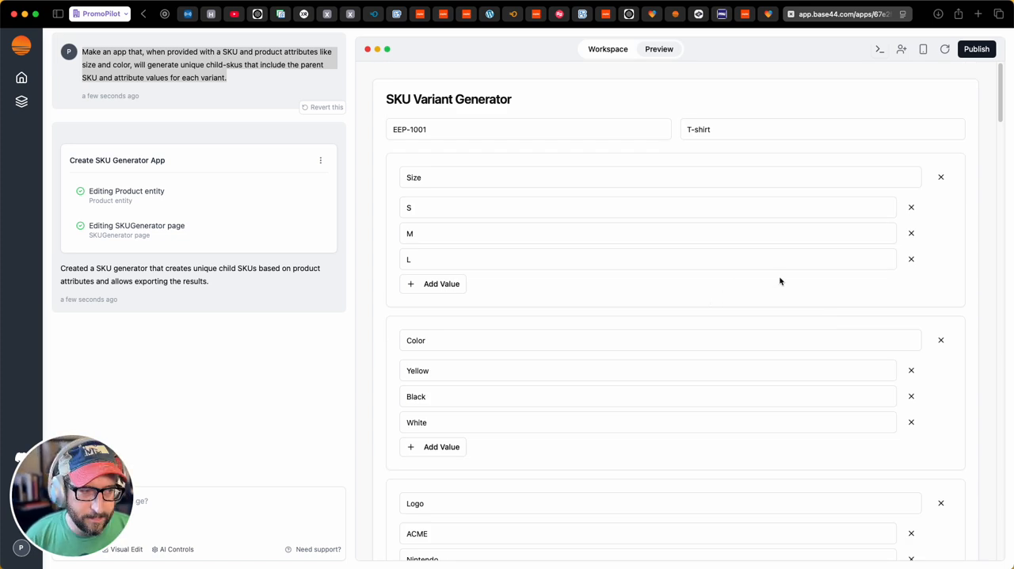